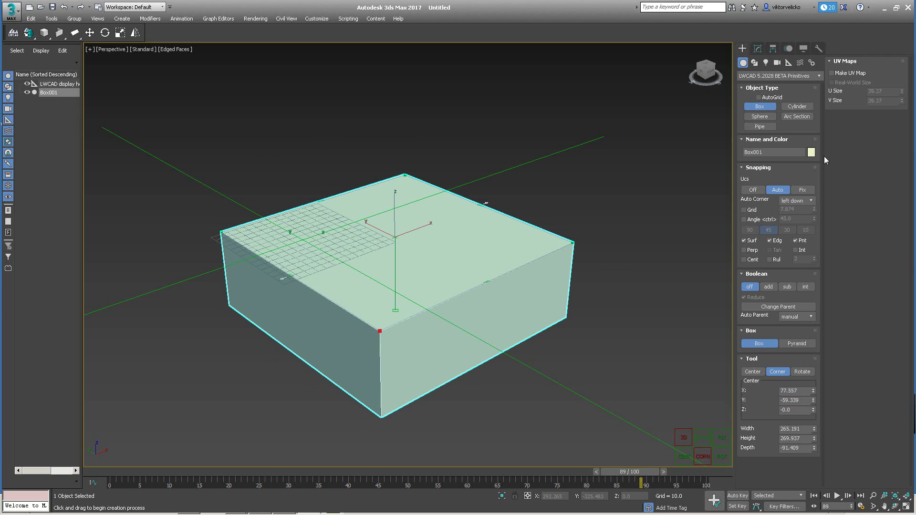
mouse_move(839, 311)
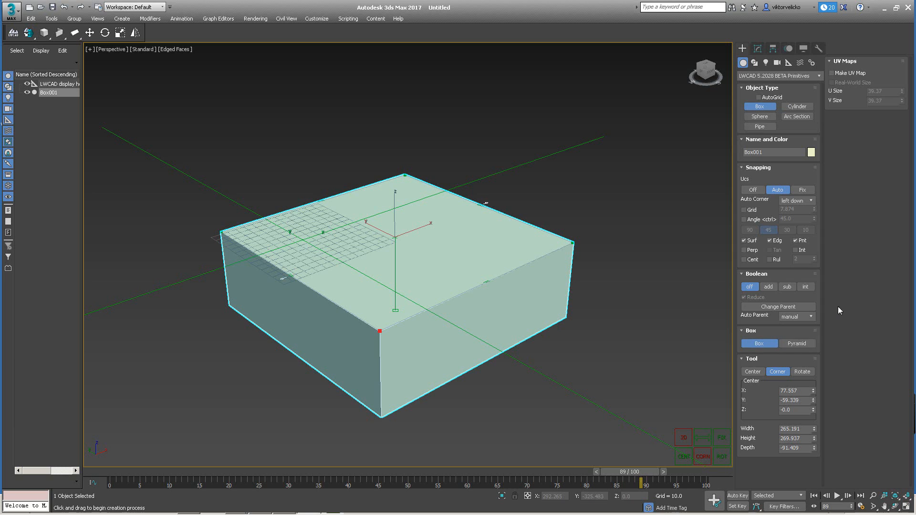
mouse_move(800, 316)
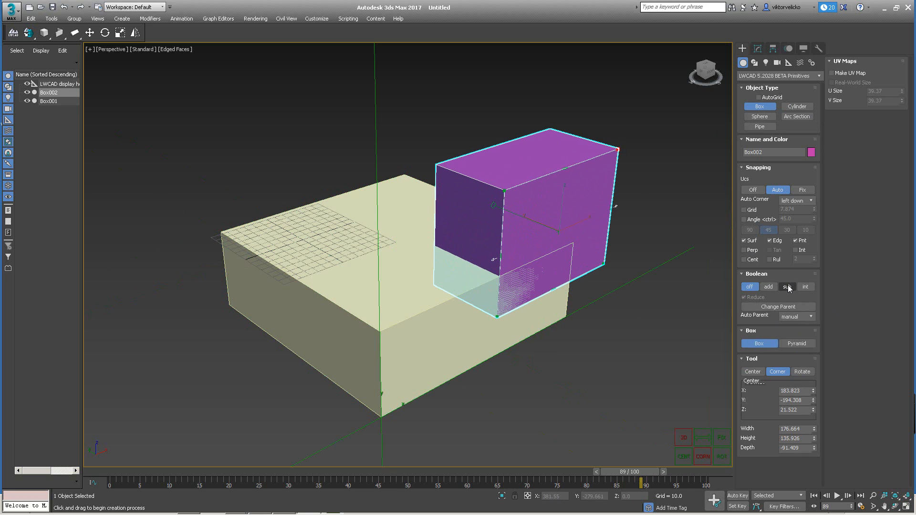
Set the new box's Boolean to 'sub' and pick Box001 as parent to notch its corner.
left_click(787, 287)
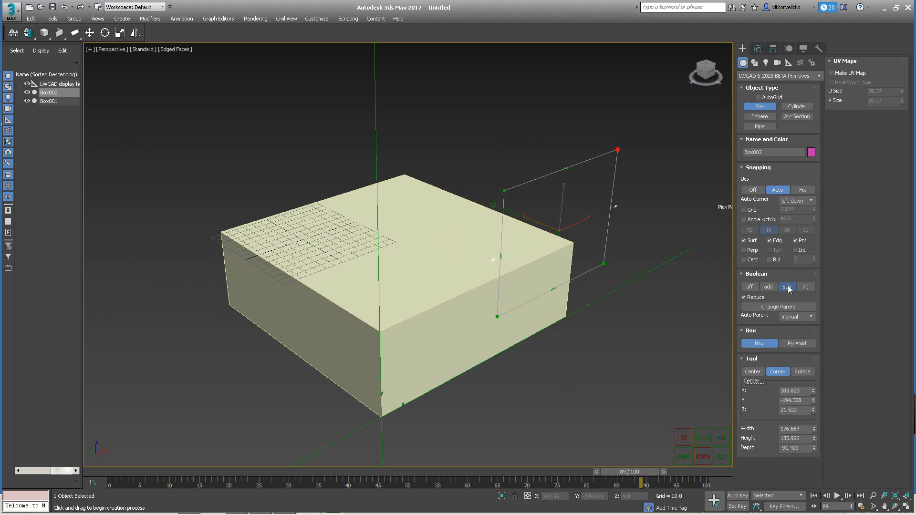
left_click(787, 286)
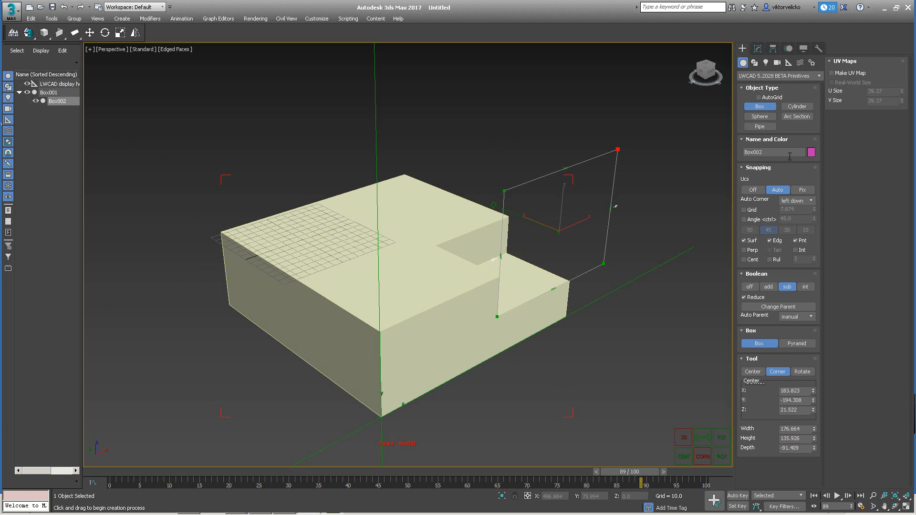
mouse_move(589, 290)
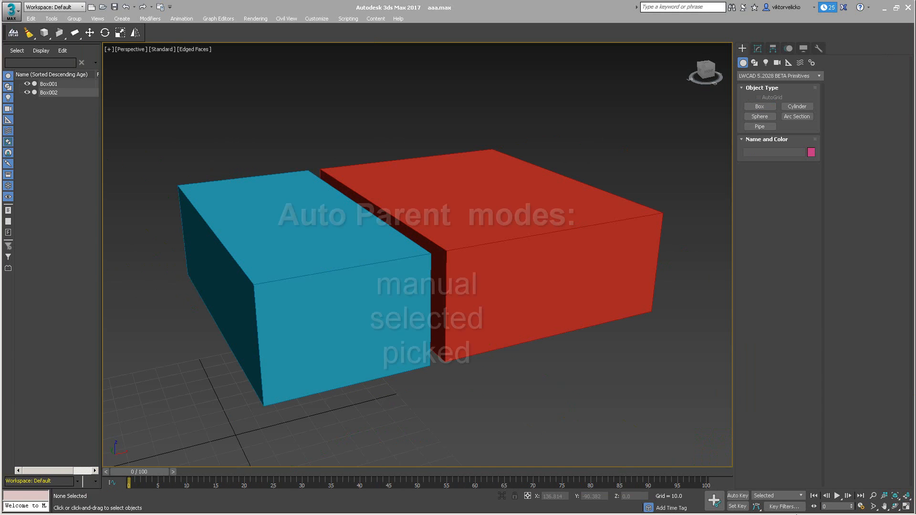
Create a LWCAD Box overlapping the red box and set its Boolean to 'sub'.
left_click(759, 106)
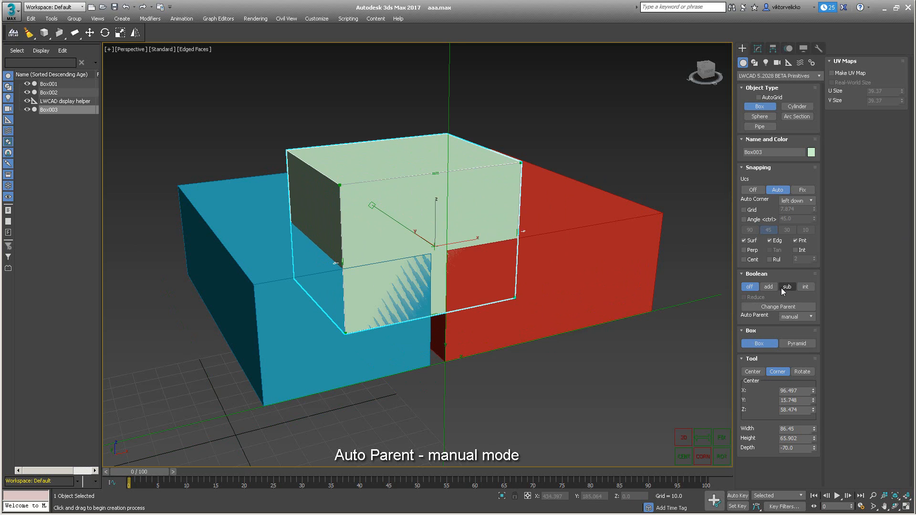
left_click(787, 286)
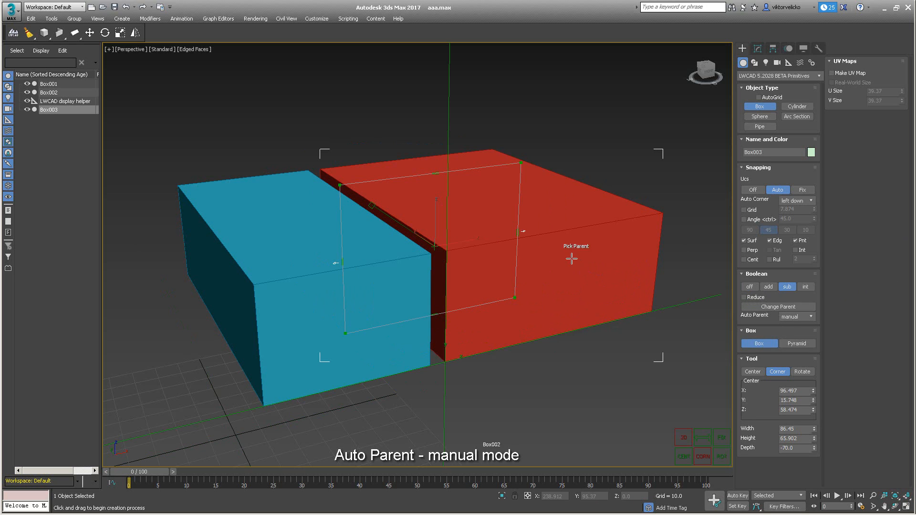
mouse_move(293, 318)
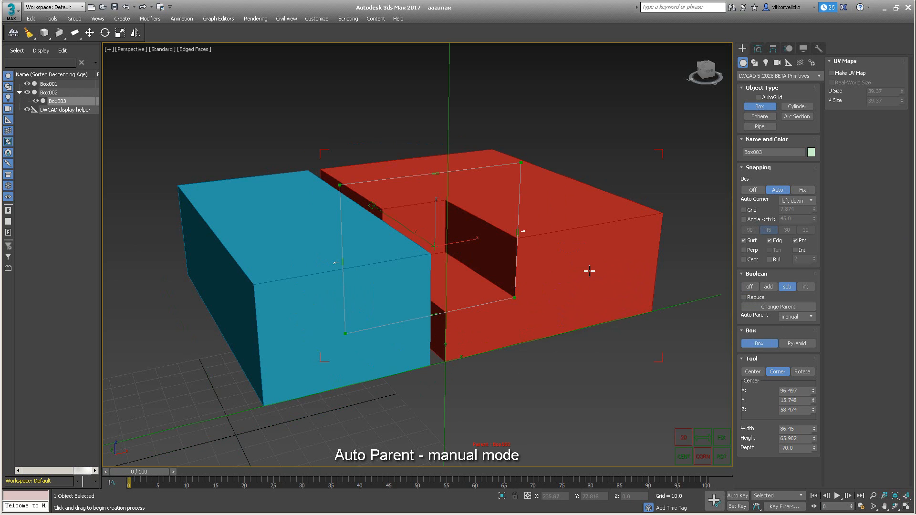
mouse_move(745, 337)
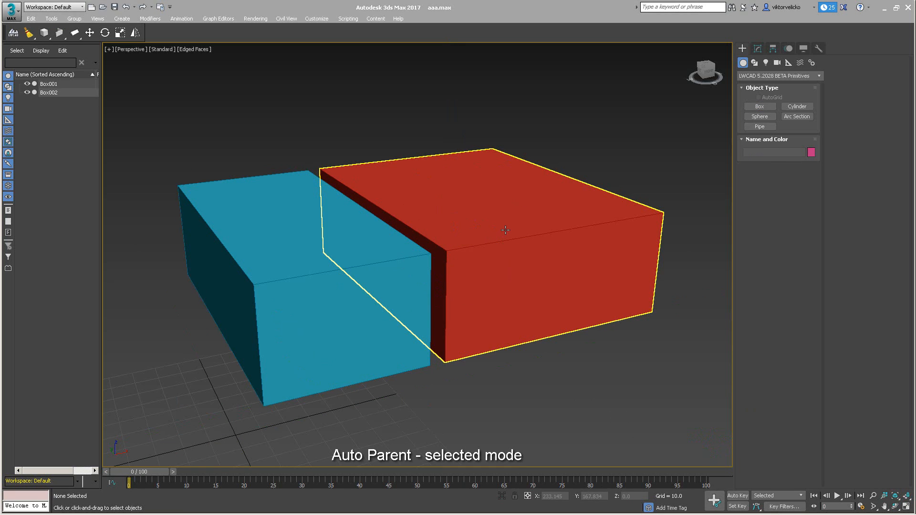
Select the red box and start LWCAD Box with Auto Parent set to 'selected'.
left_click(48, 92)
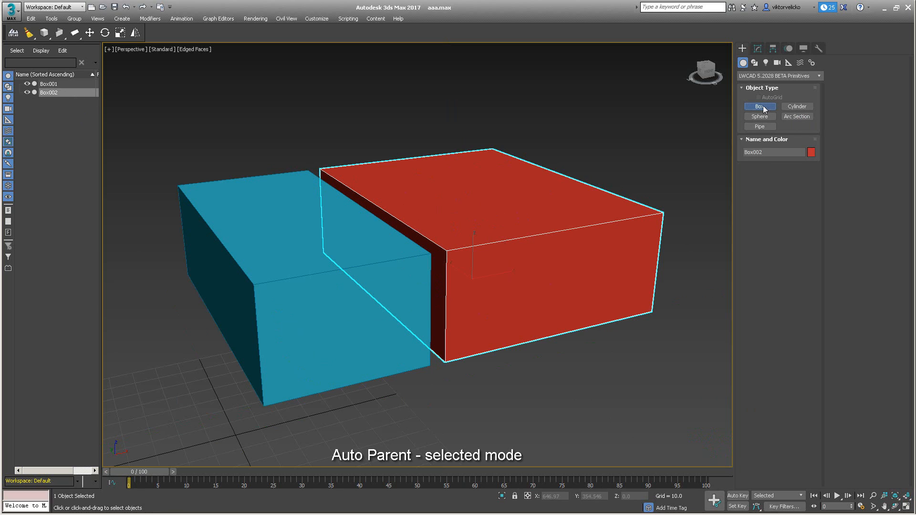
left_click(759, 106)
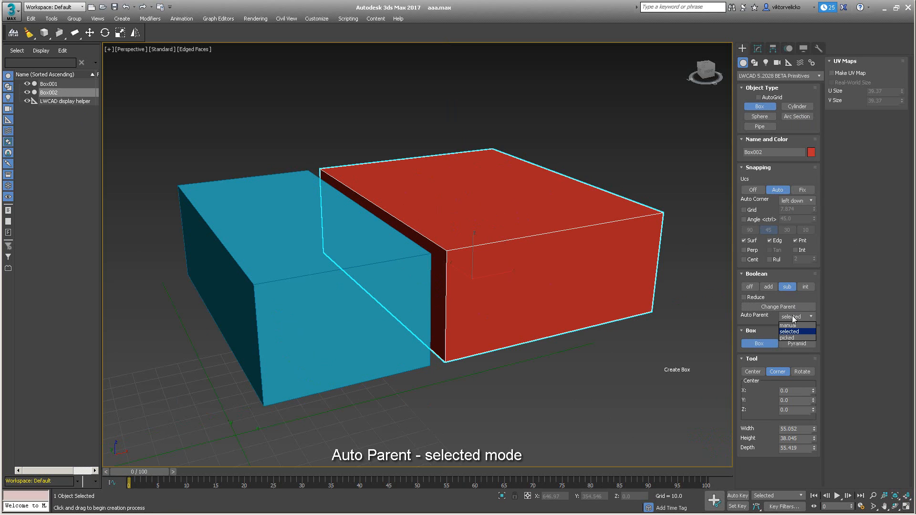
left_click(789, 331)
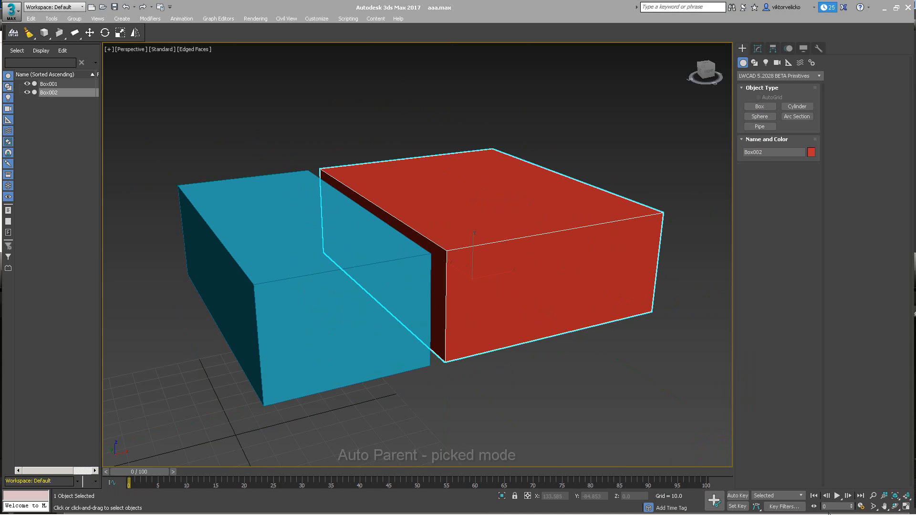
Switch LWCAD Box Auto Parent to 'picked' and draw a box cutting the red box's back corner.
left_click(760, 106)
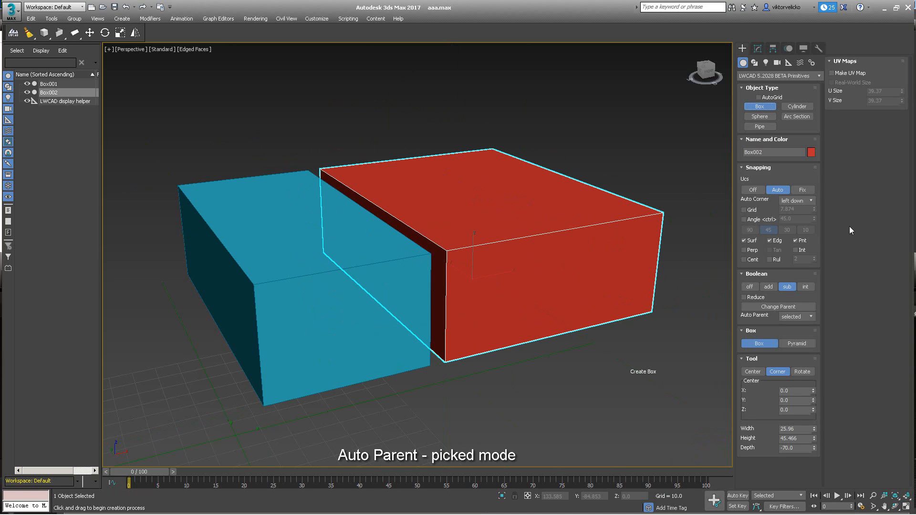
left_click(808, 315)
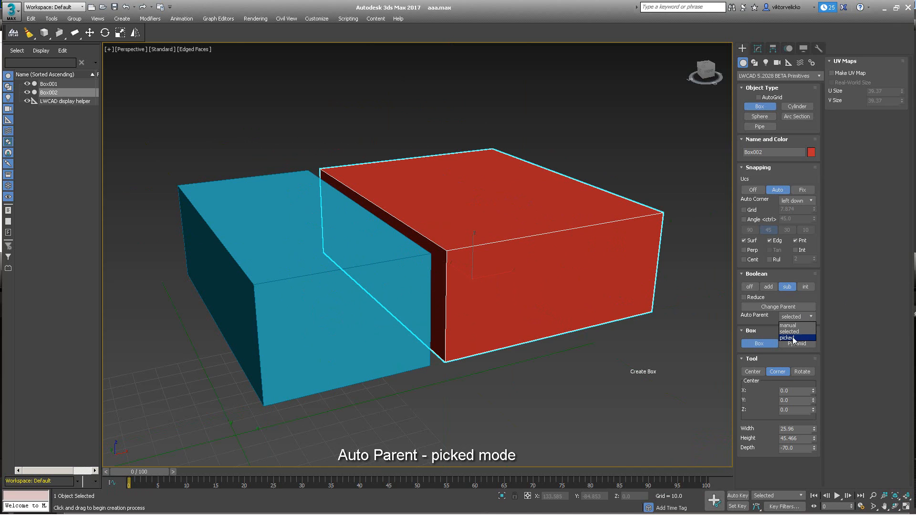
left_click(788, 338)
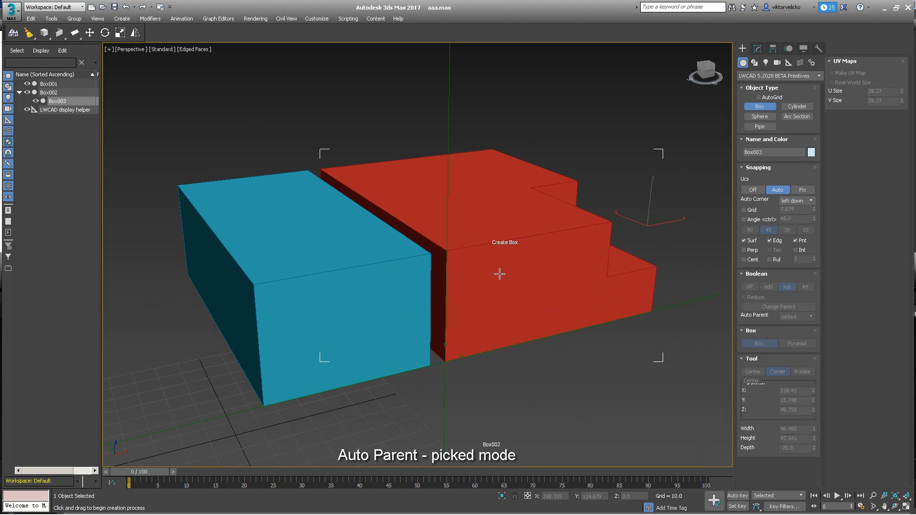
left_click_drag(508, 275, 564, 199)
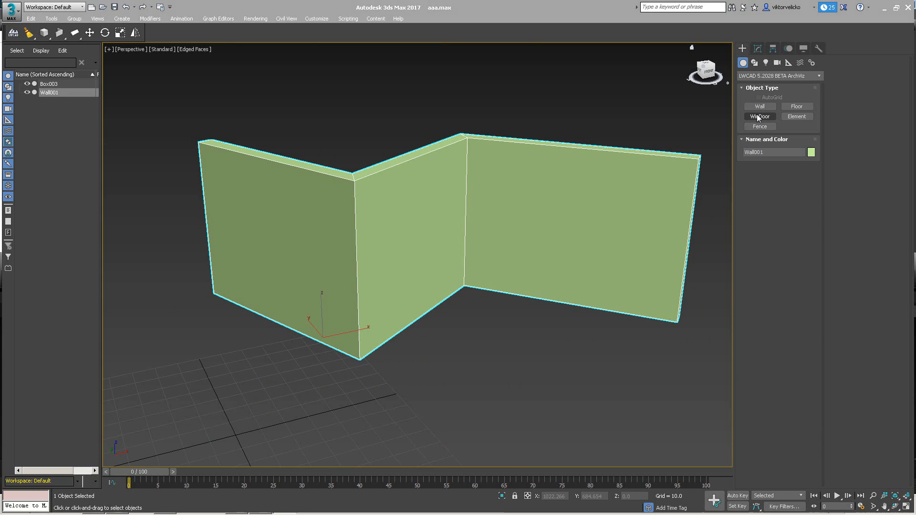
Start WinDoor placement of an aluminium-frame window with 'picked' Auto Parent.
left_click(759, 117)
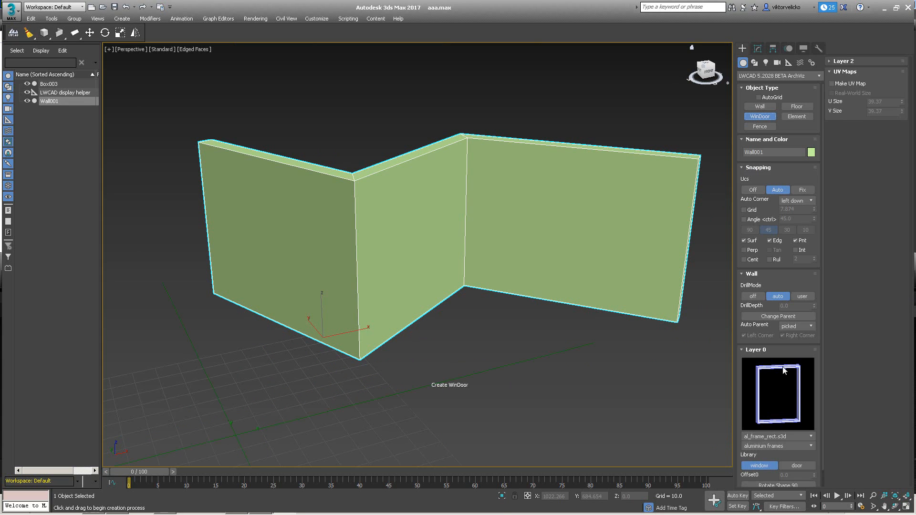
mouse_move(208, 295)
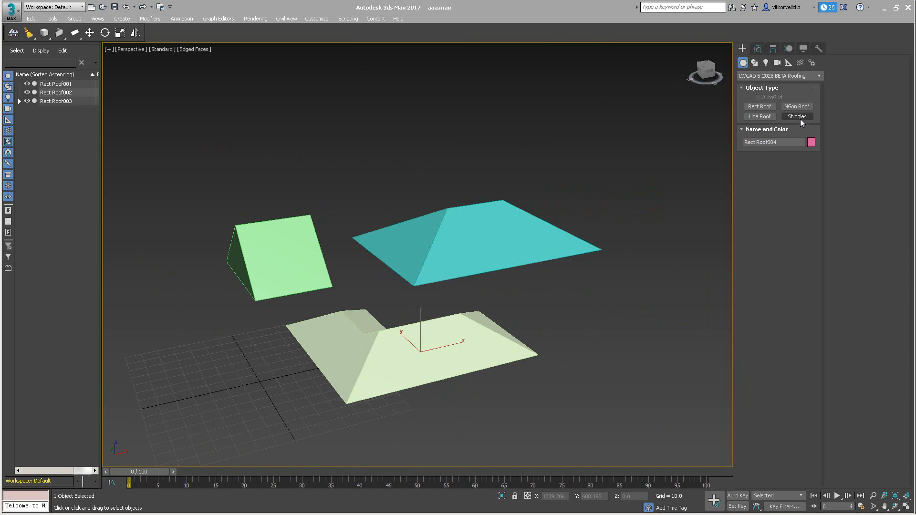
Start Shingles with Auto Parent 'picked' and cover the pale front roof.
left_click(797, 116)
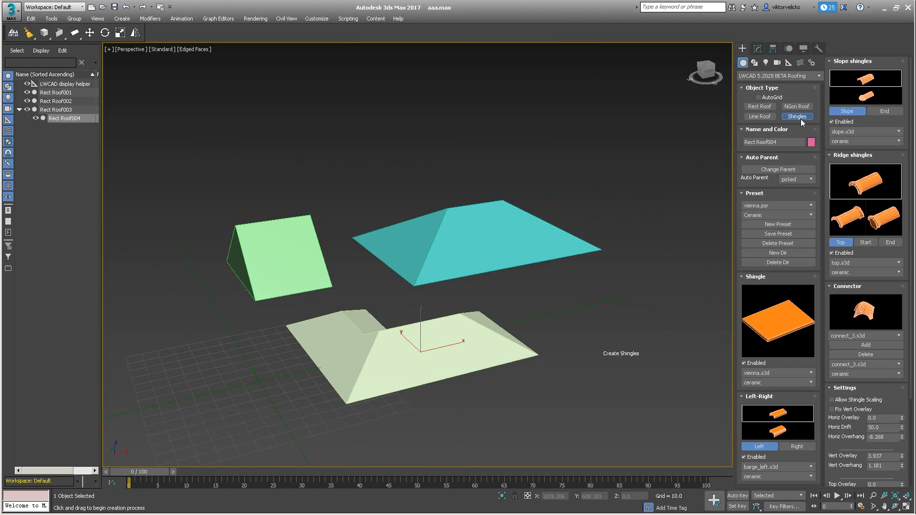
left_click(809, 179)
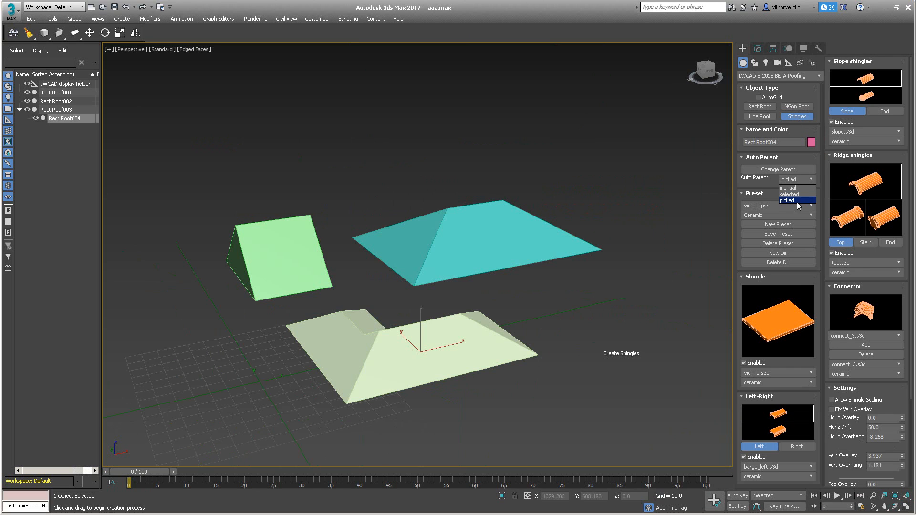
left_click(787, 200)
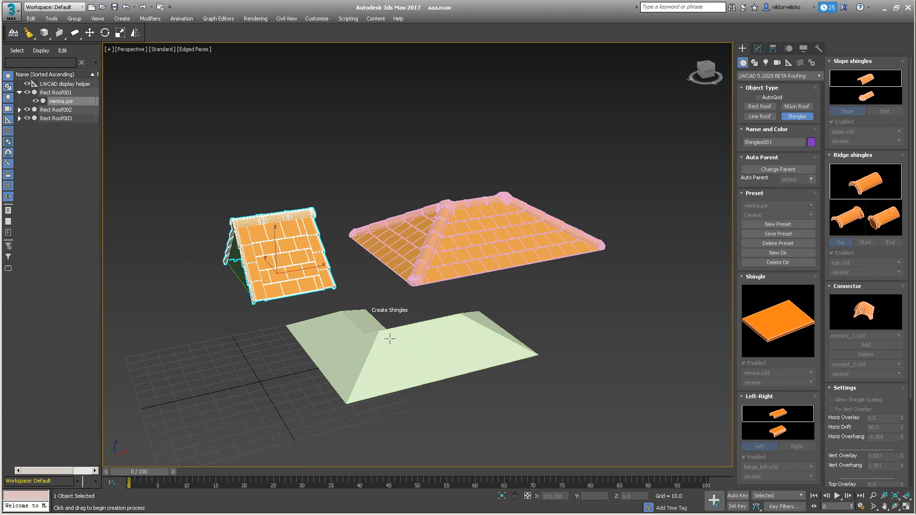
left_click_drag(389, 338, 687, 415)
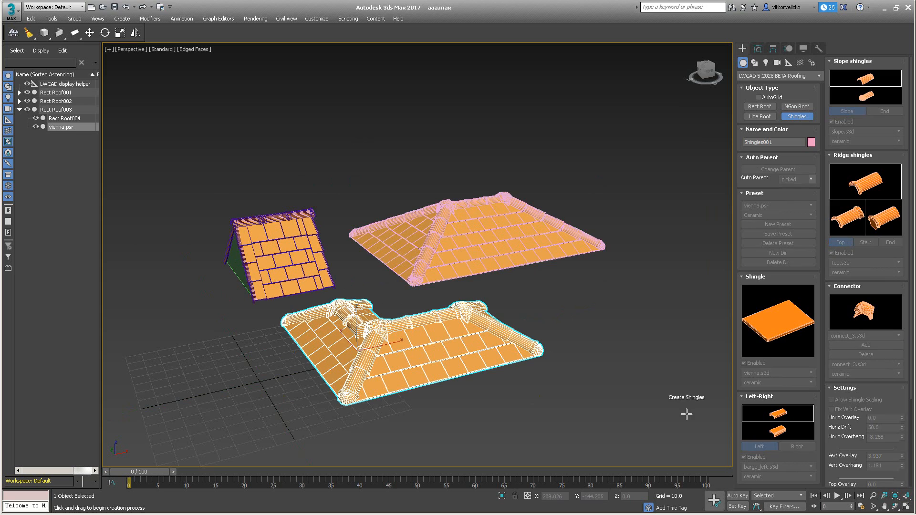